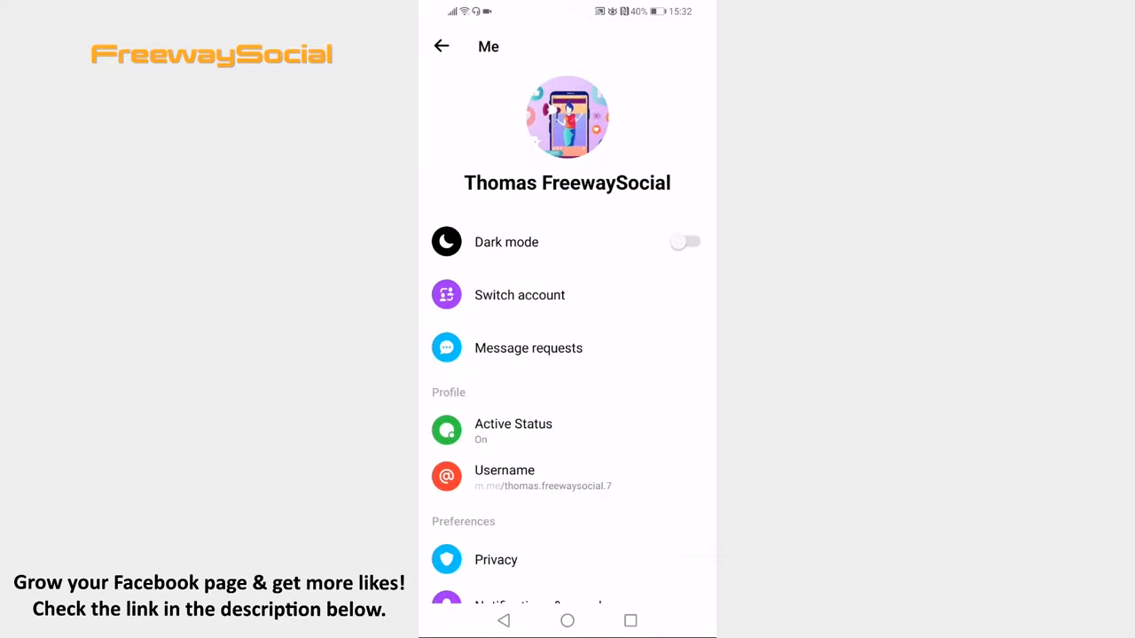
- Scroll down the Me settings page until the SMS preference is visible
scroll("down", 3)
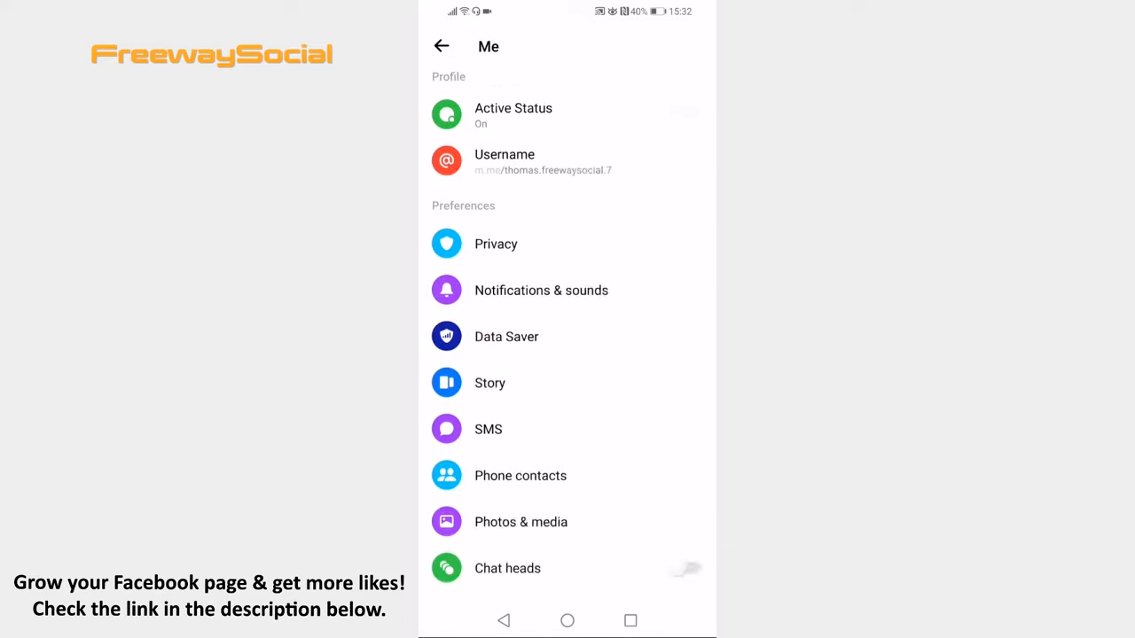
- Turn on SMS and set Messenger as the default SMS app
left_click(488, 429)
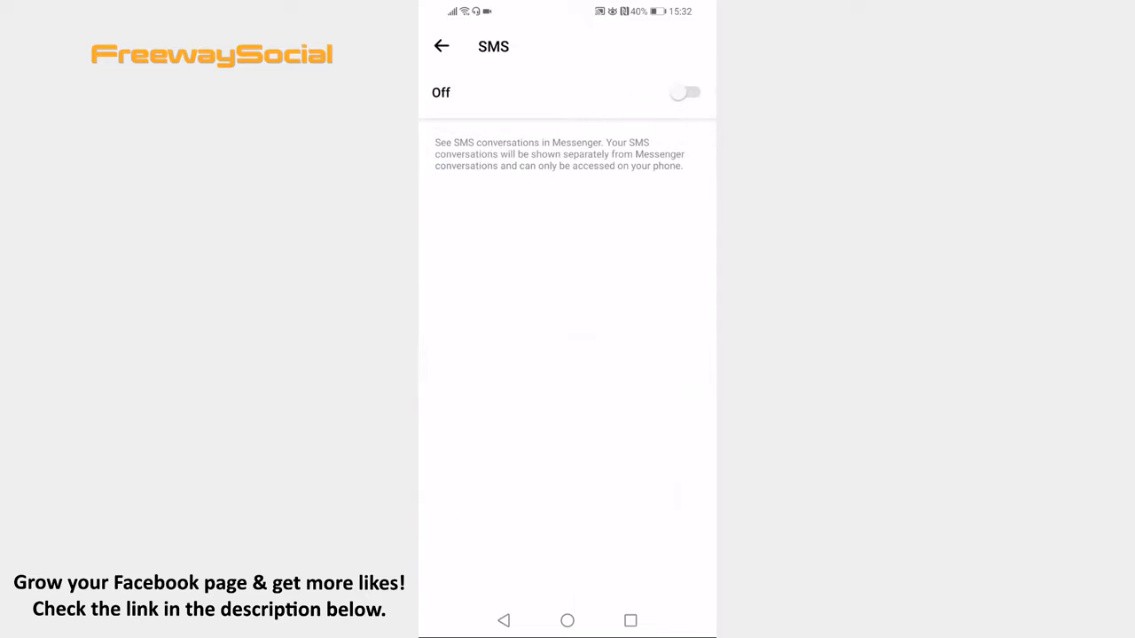
left_click(684, 92)
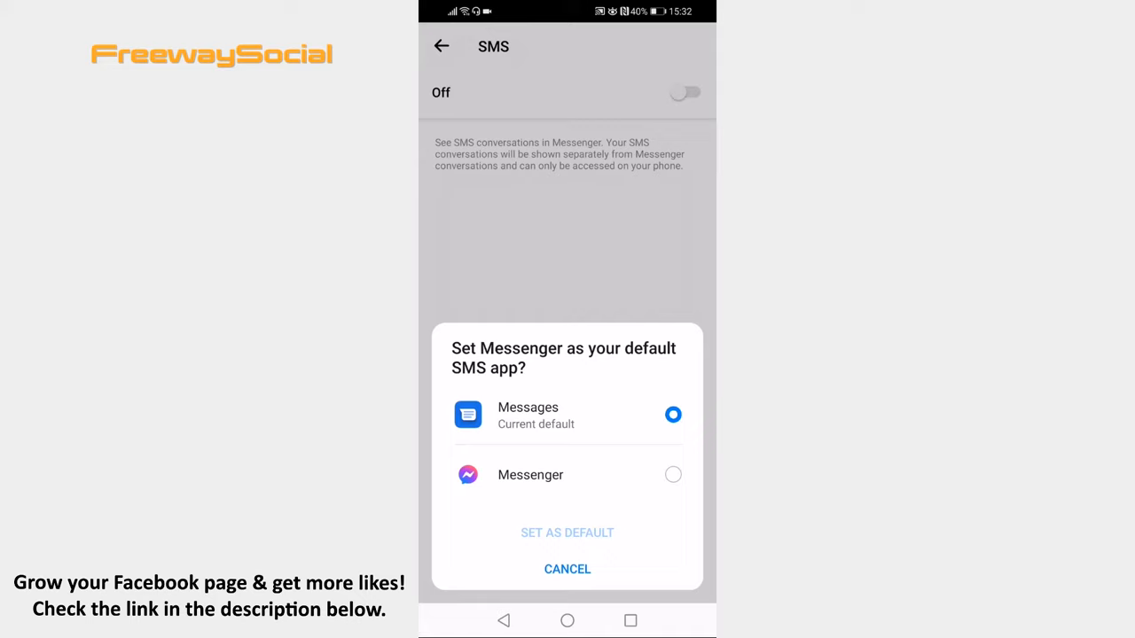
left_click(673, 474)
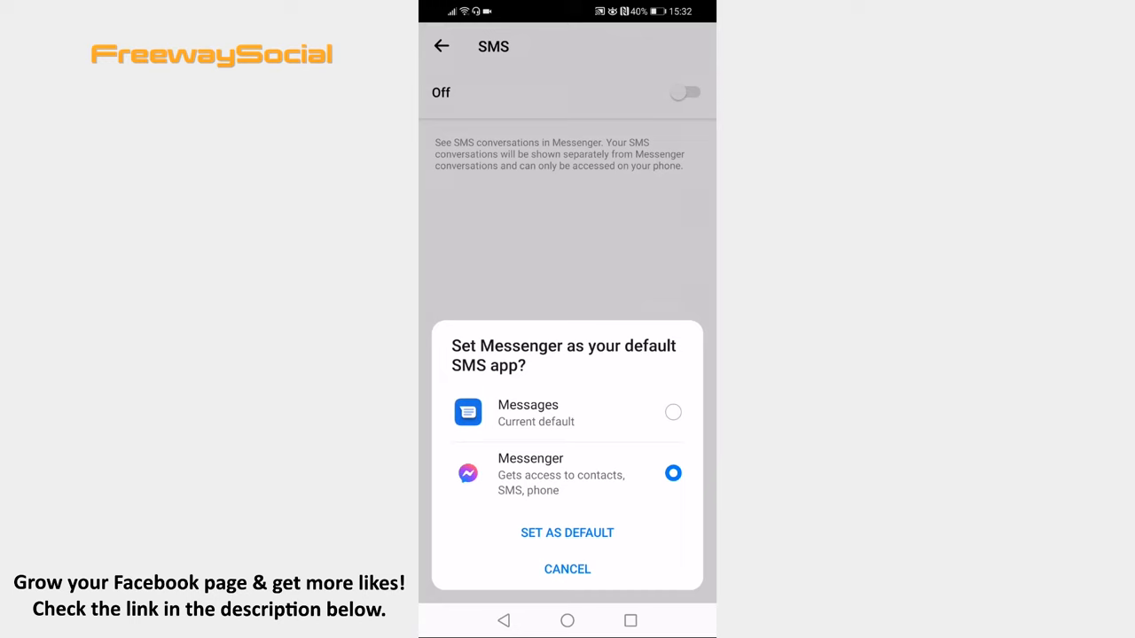
left_click(567, 533)
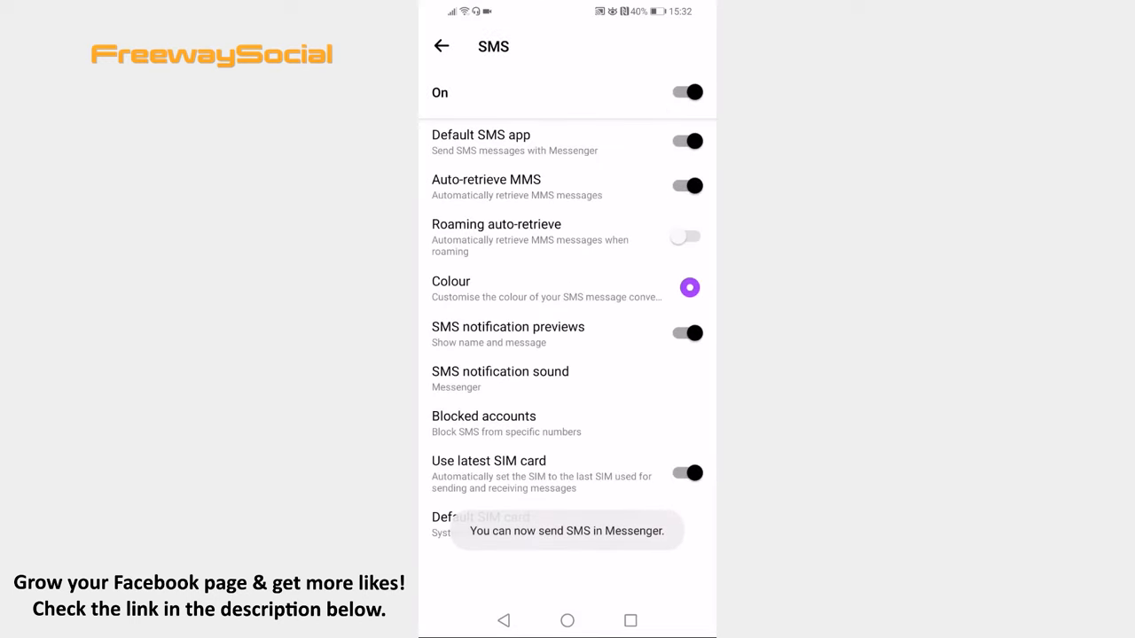